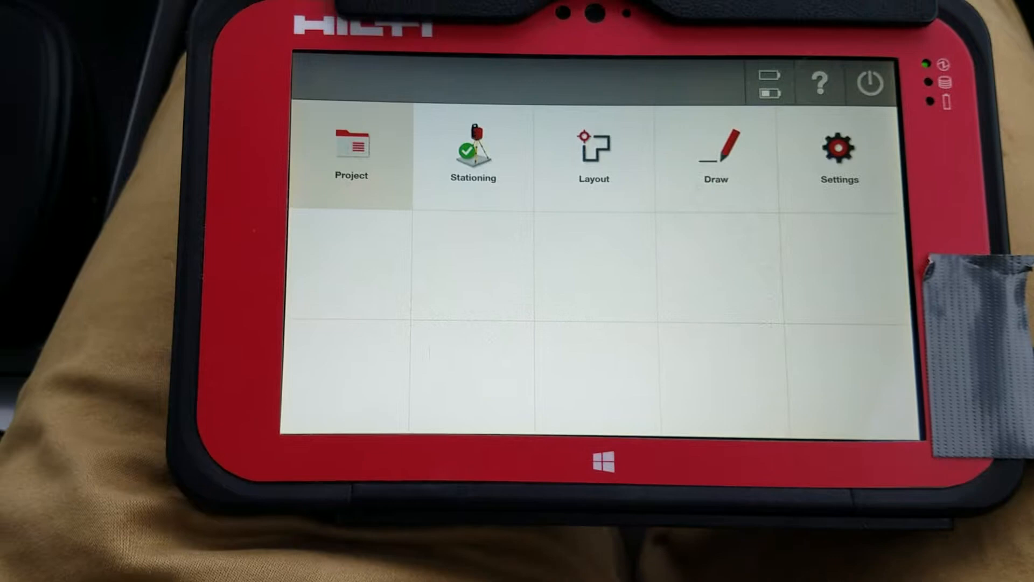
Browse the saved projects and cancel deleting the DEMO 2 project
click(351, 152)
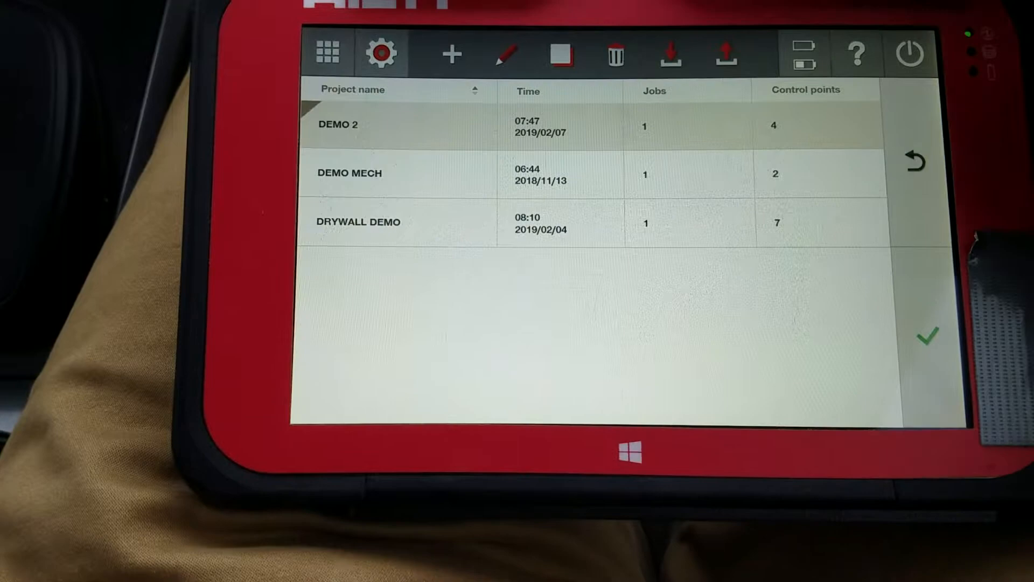
click(615, 53)
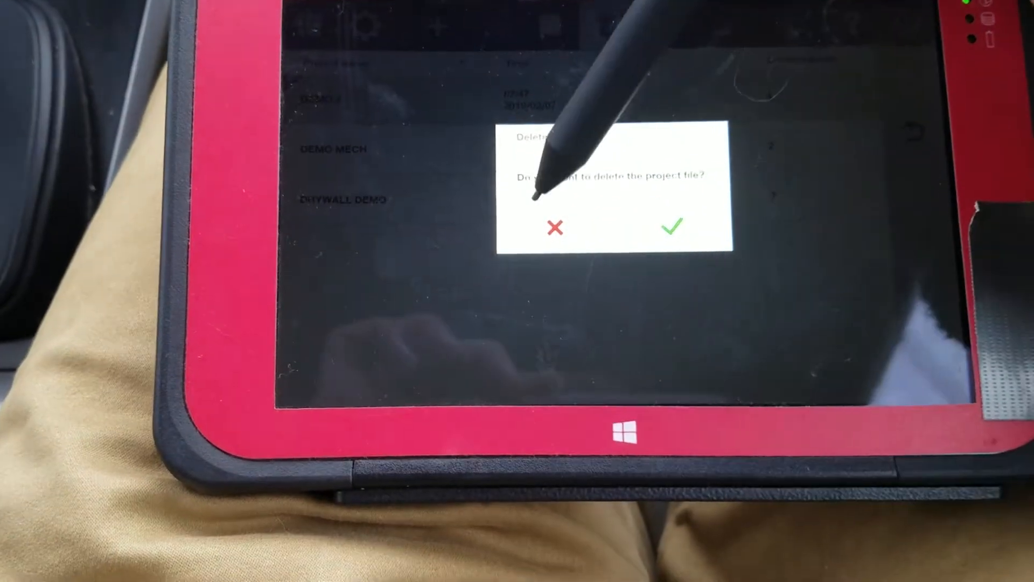
click(555, 226)
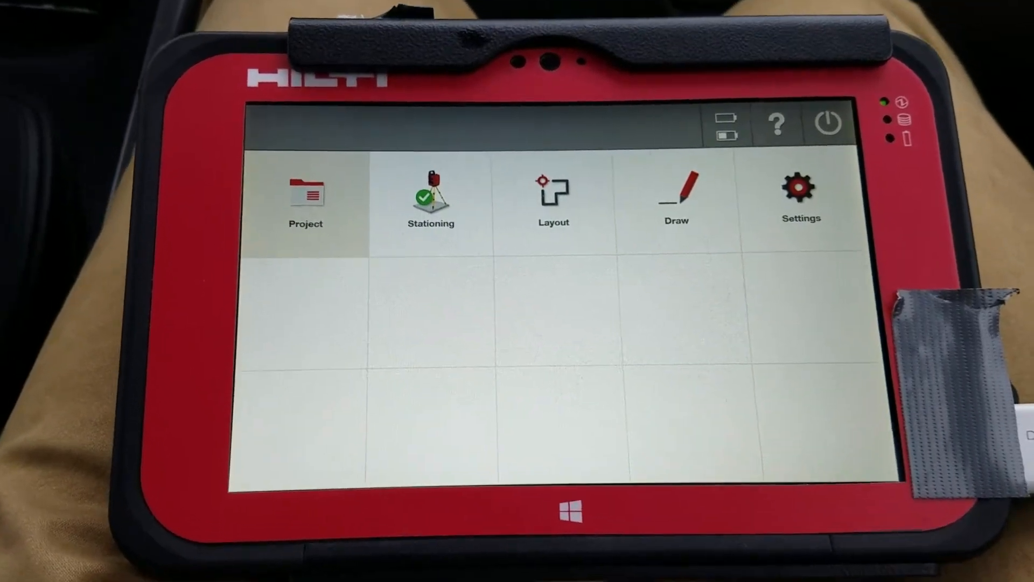
Create a new project named 321 with a description
click(305, 194)
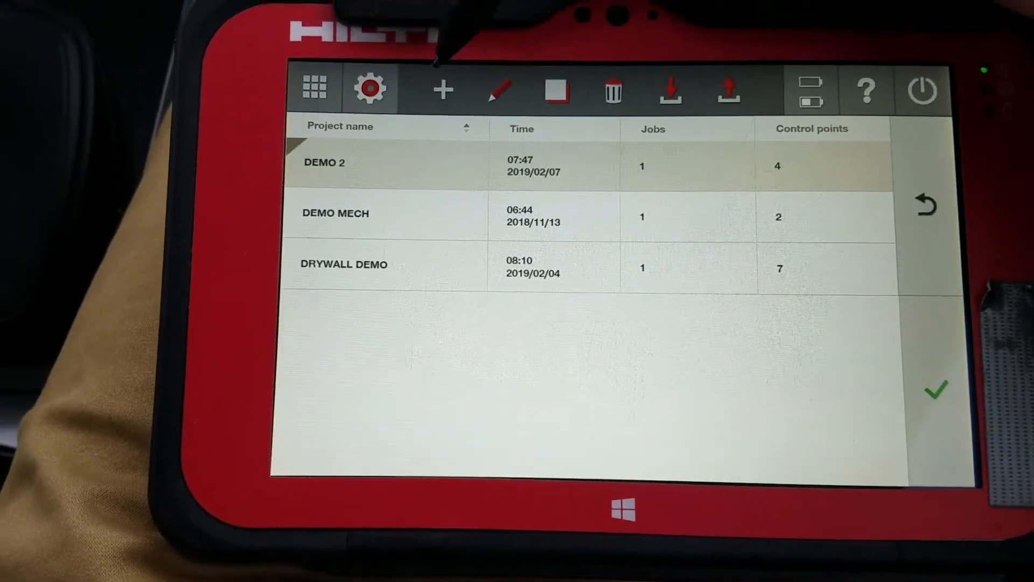
click(441, 89)
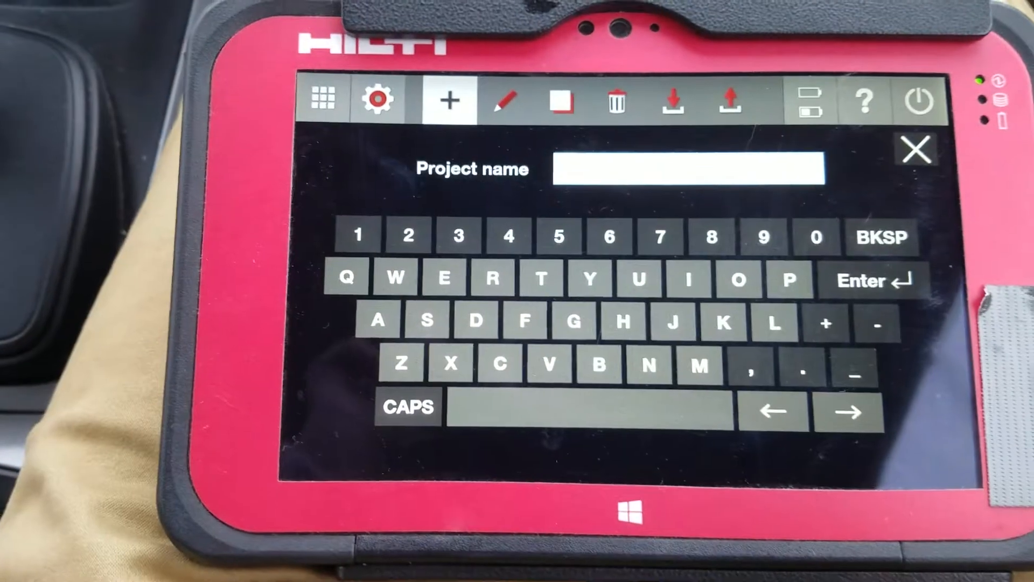
click(458, 236)
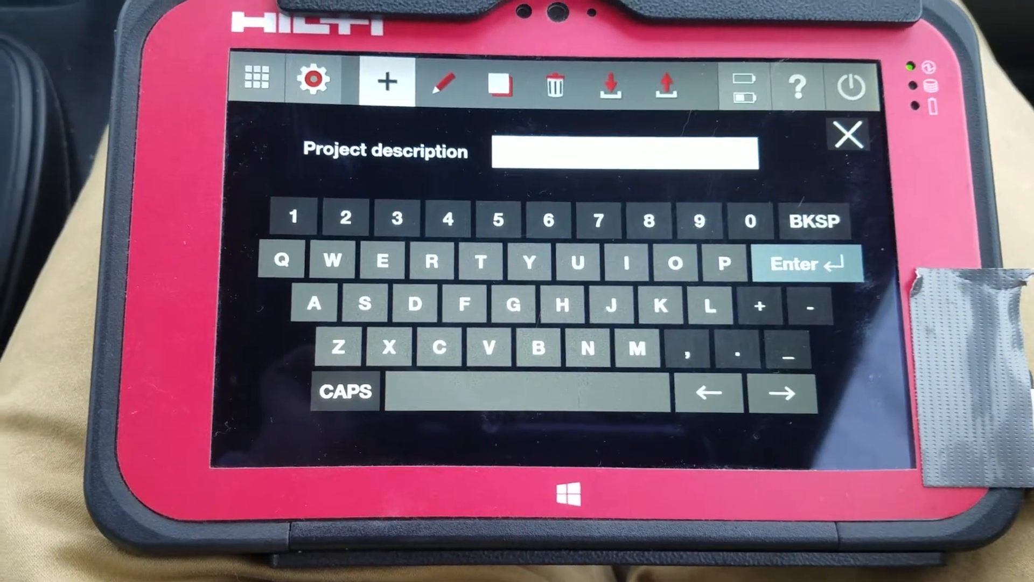
click(848, 135)
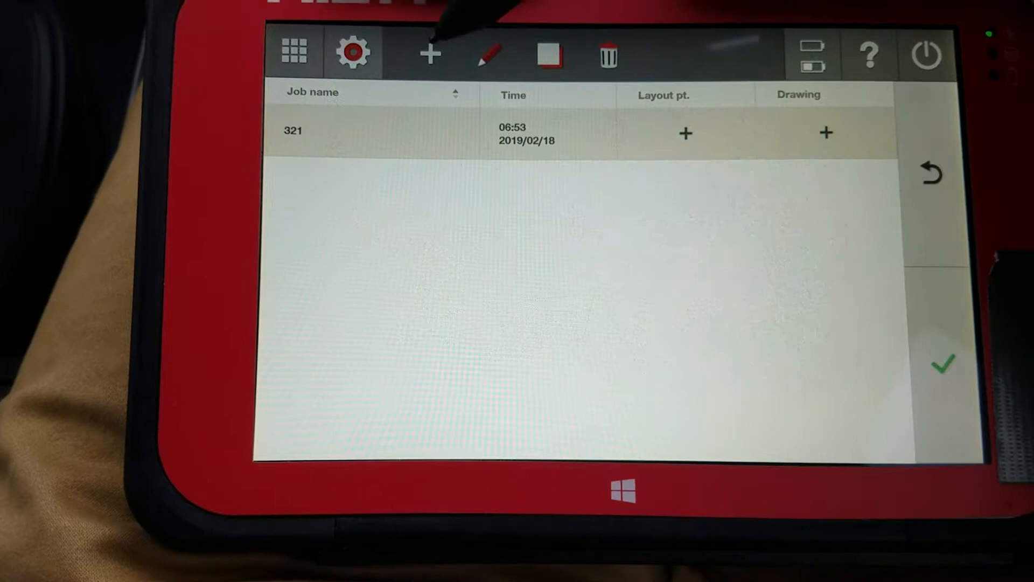
Add jobs FLOOR1-3 and FLOOR 2-5, then open FLOOR 2-5's drawing options
click(429, 54)
text(FLOOR 2-5)
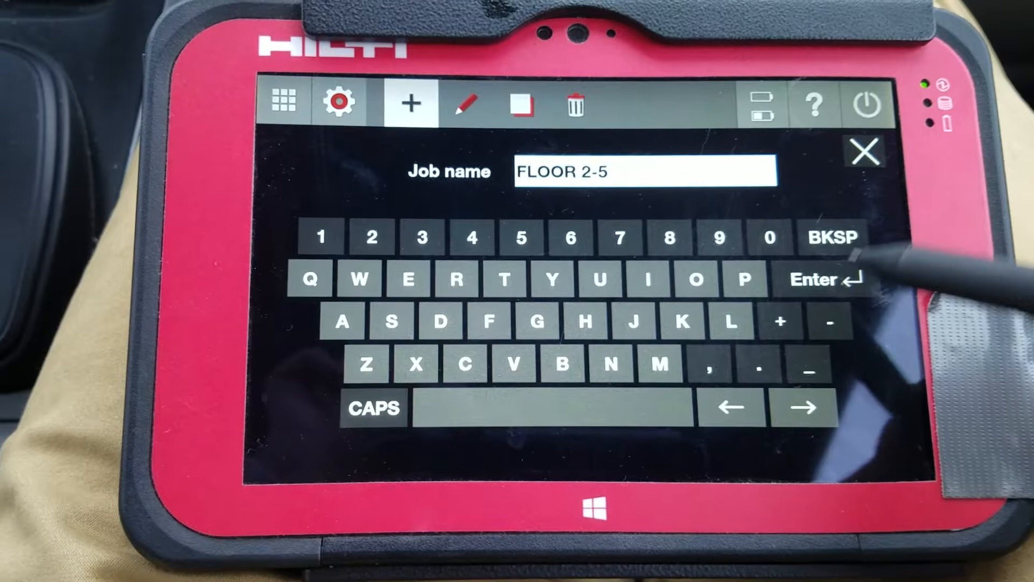
click(822, 278)
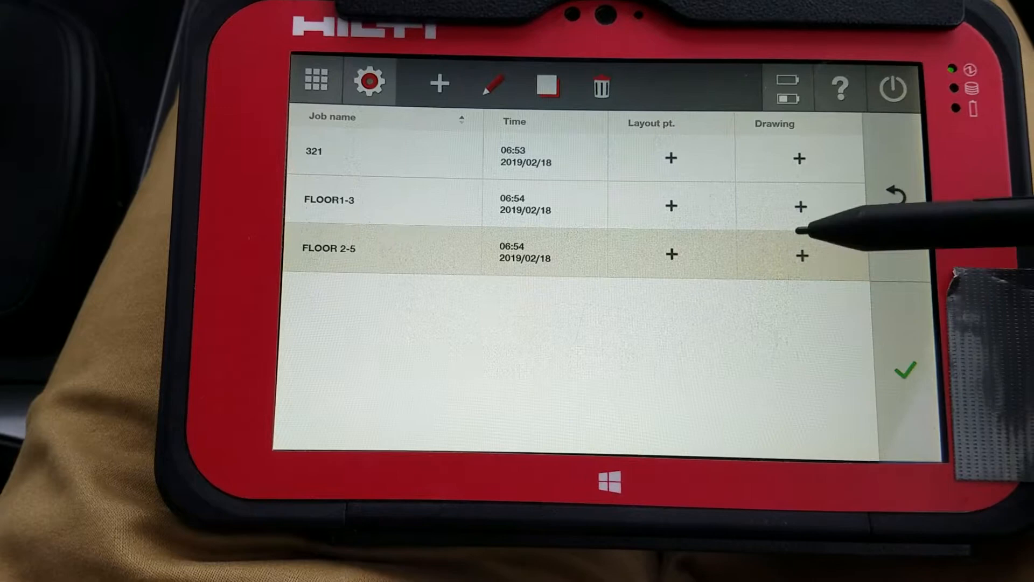
click(803, 256)
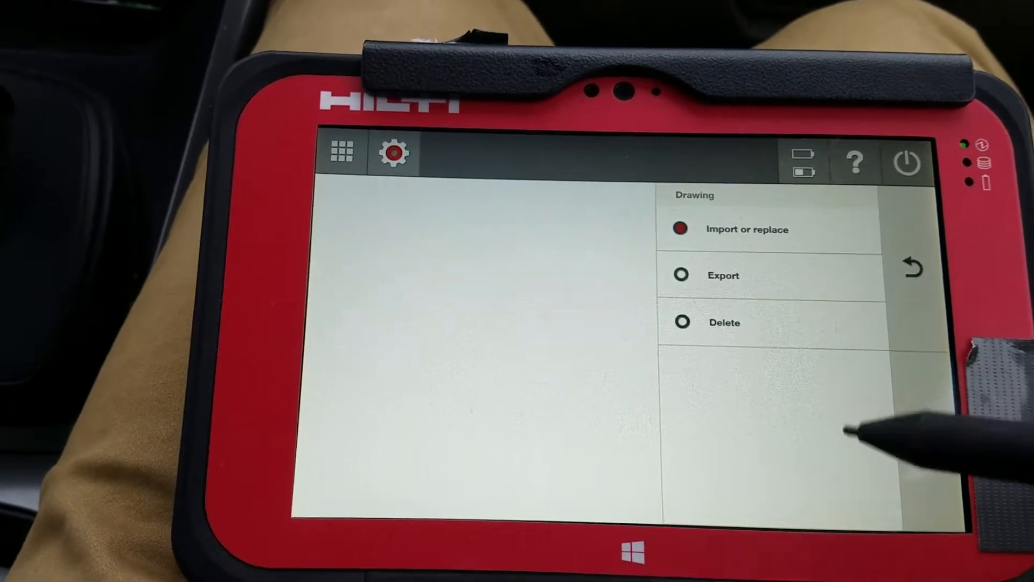
Choose Import or replace, then browse from C:\ through Documents to the USB drive
click(746, 229)
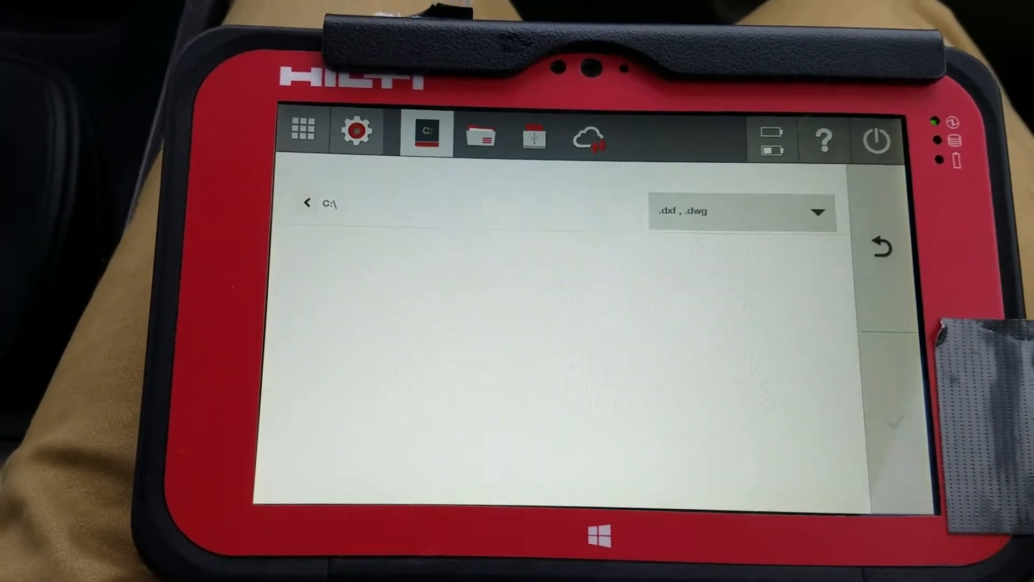
click(425, 131)
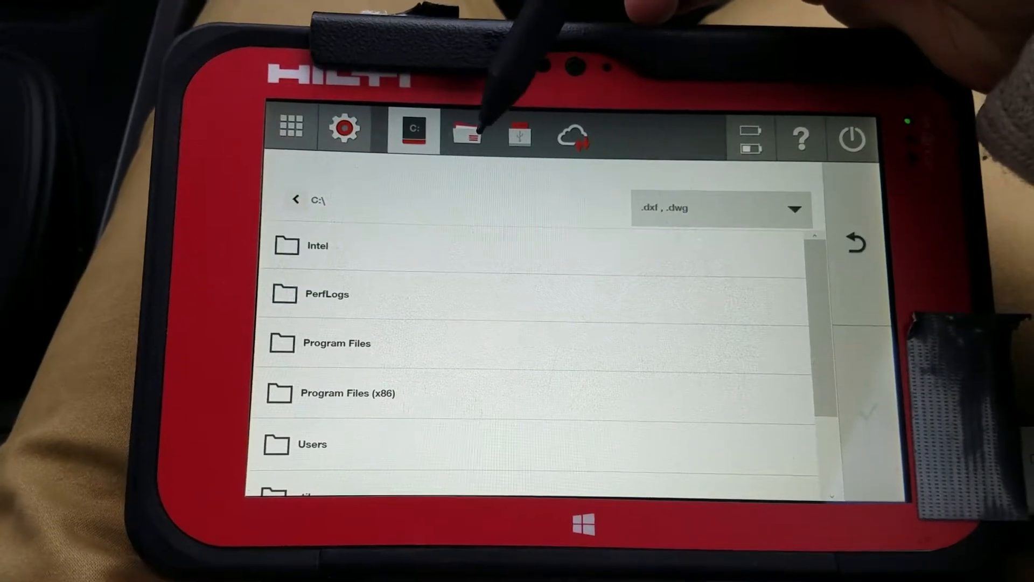
click(467, 136)
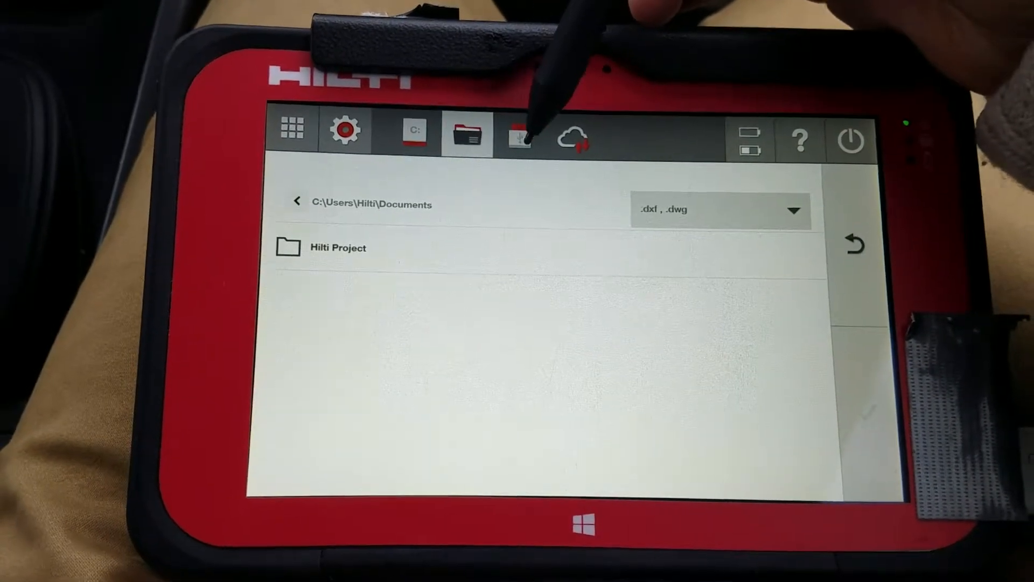
click(520, 137)
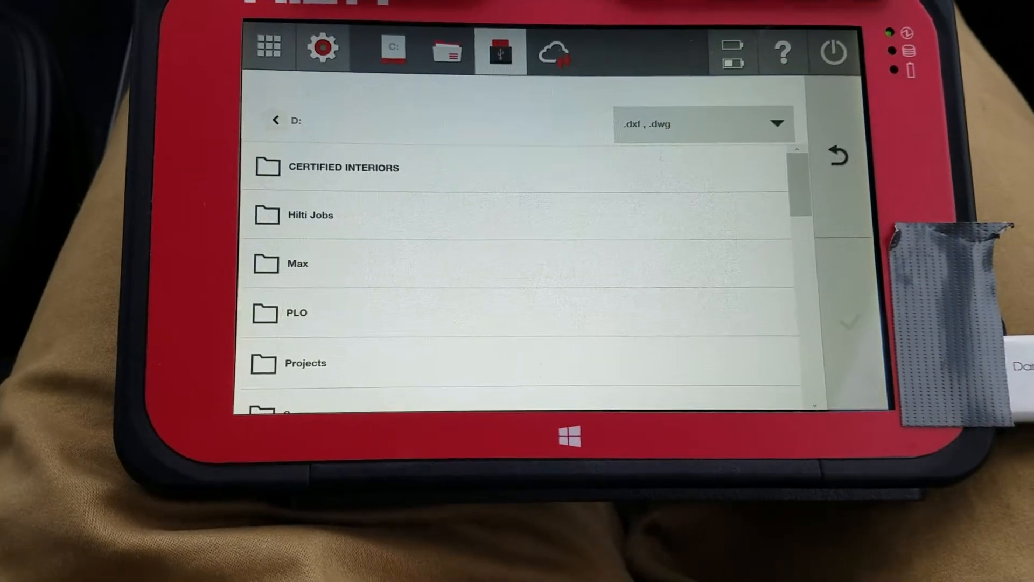
Import DEMOMAT-V9.dwg from the USB Hilti Jobs folder and open it in Draw
click(703, 124)
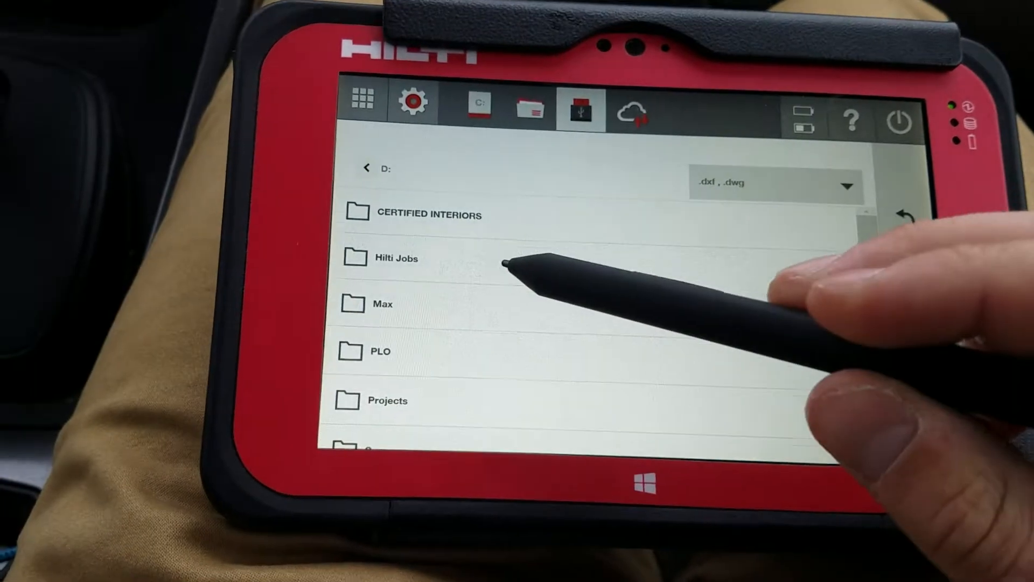
click(394, 258)
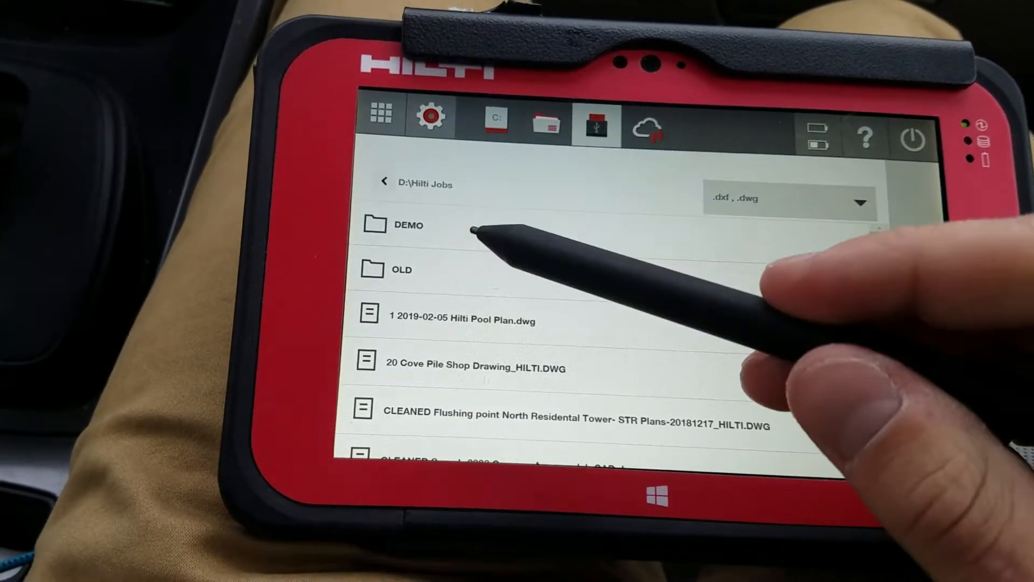
scroll(down, 3)
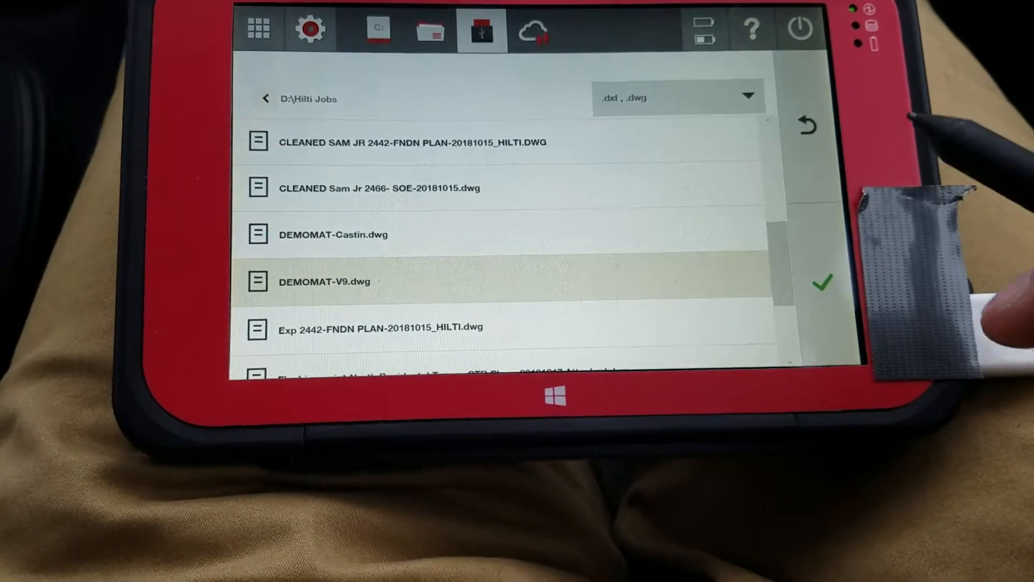
click(823, 282)
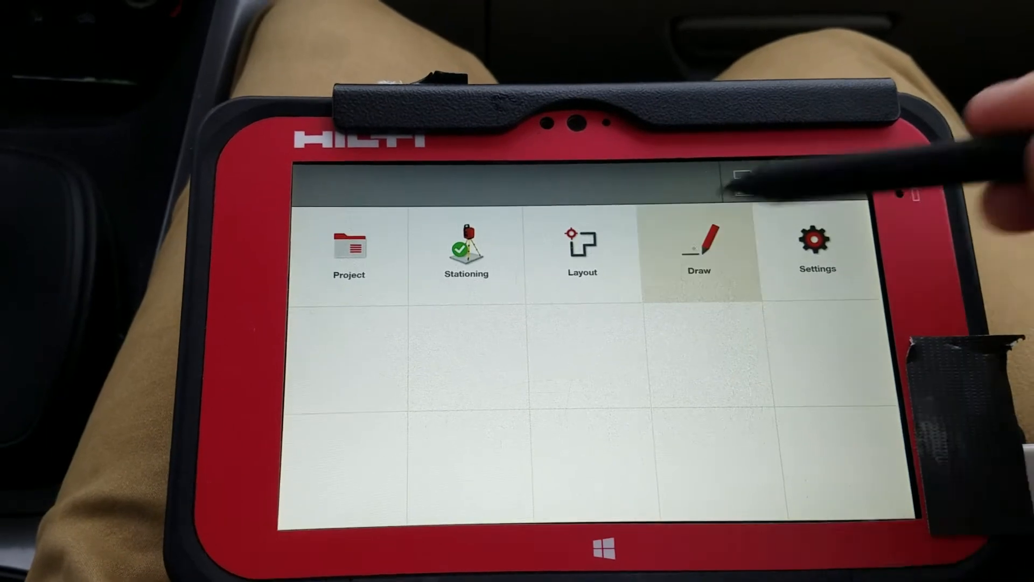
click(699, 251)
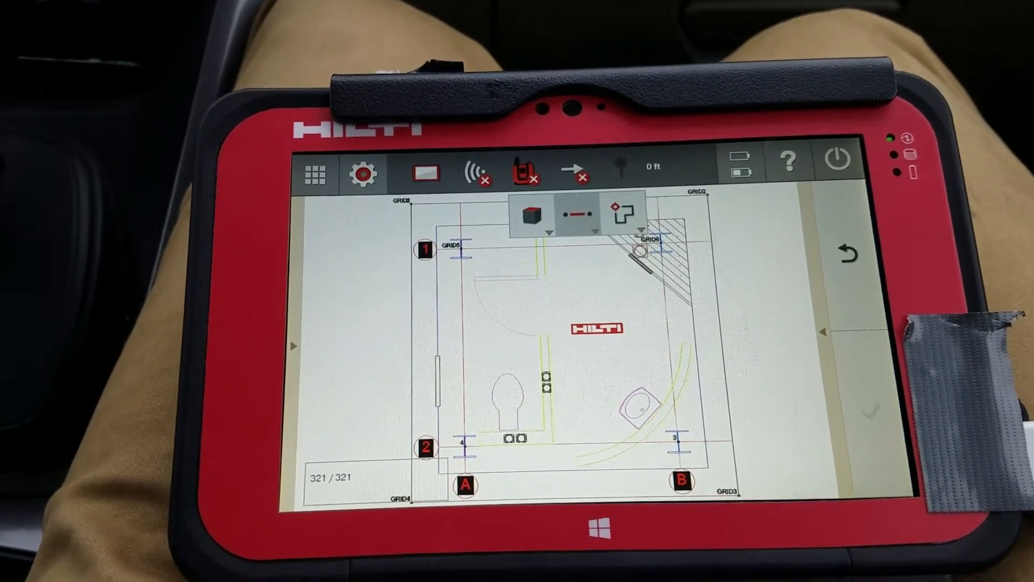